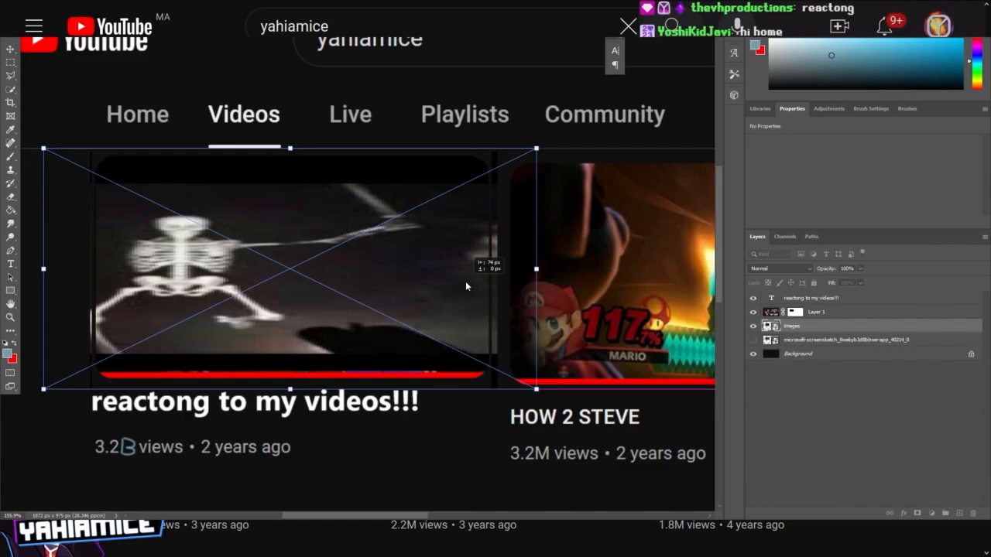
# Retype the first video's title to read 'how 2 evil skeleton'
pyautogui.click(10, 263)
pyautogui.write('how 2')
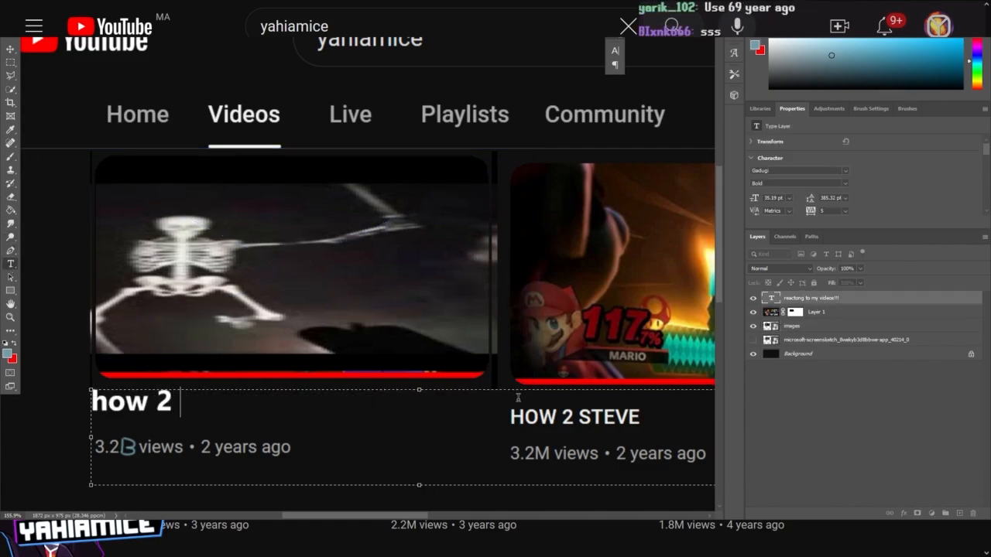
pyautogui.write('evil skeleton')
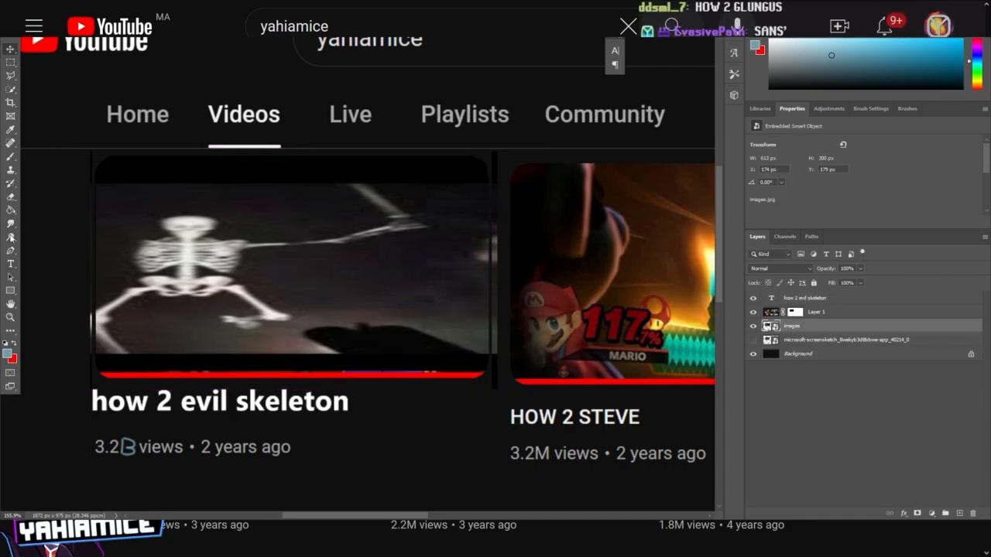
# Retype the first video's title to 'sa;ns fortnite 7', then begin a new title 'how 2'
pyautogui.write('sa;ns fortnite 7')
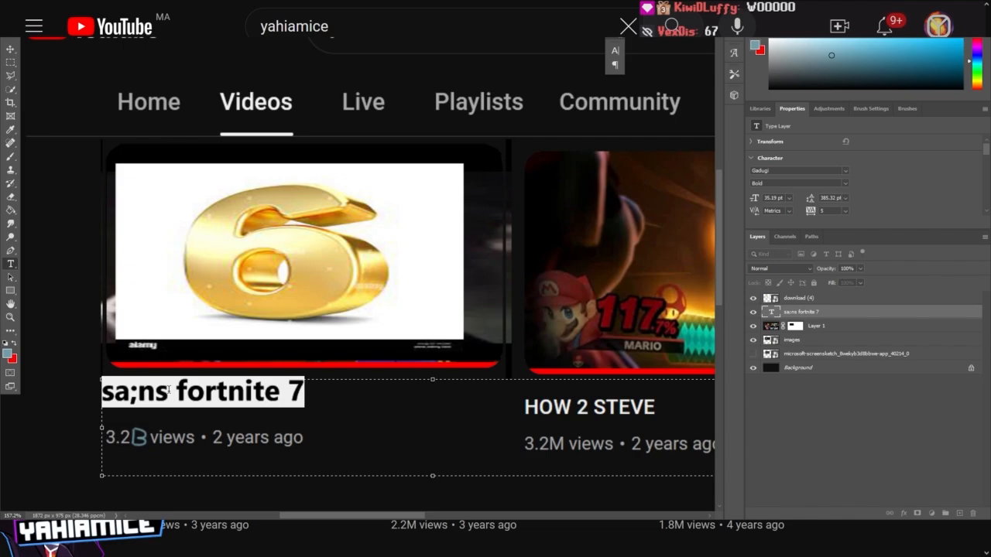
pyautogui.write('HOW é -')
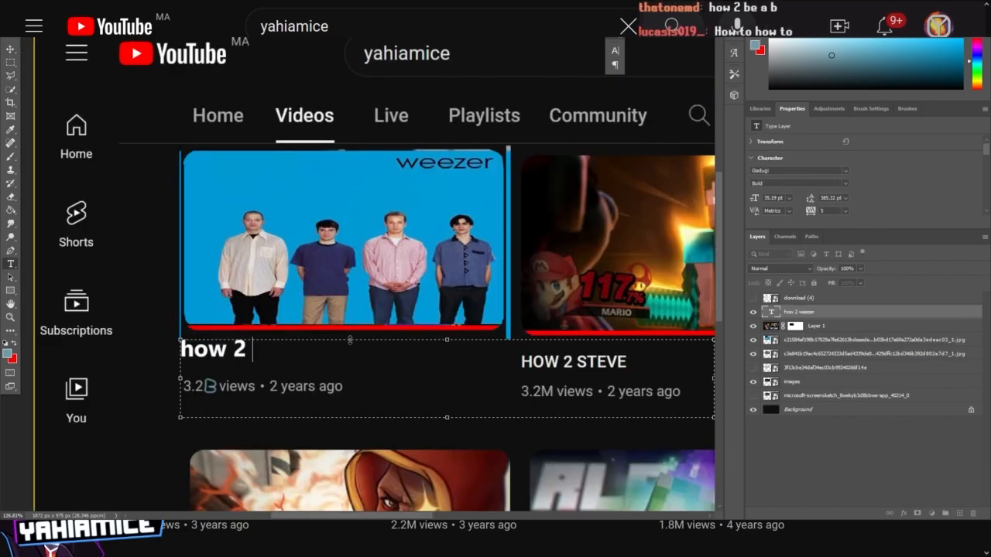
# Complete the Weezer video's title as 'how 2 make a sandwihc'
pyautogui.write('make a sandwihc')
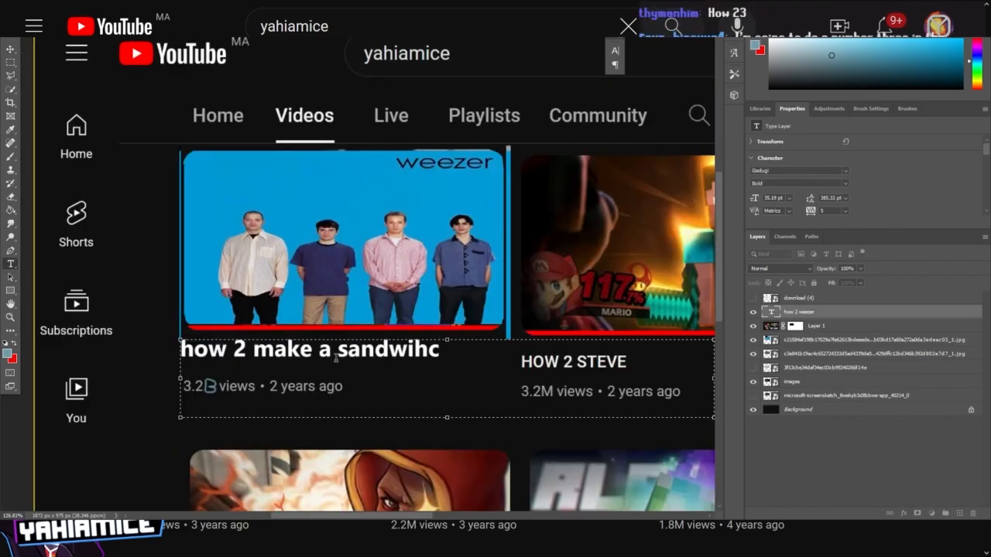